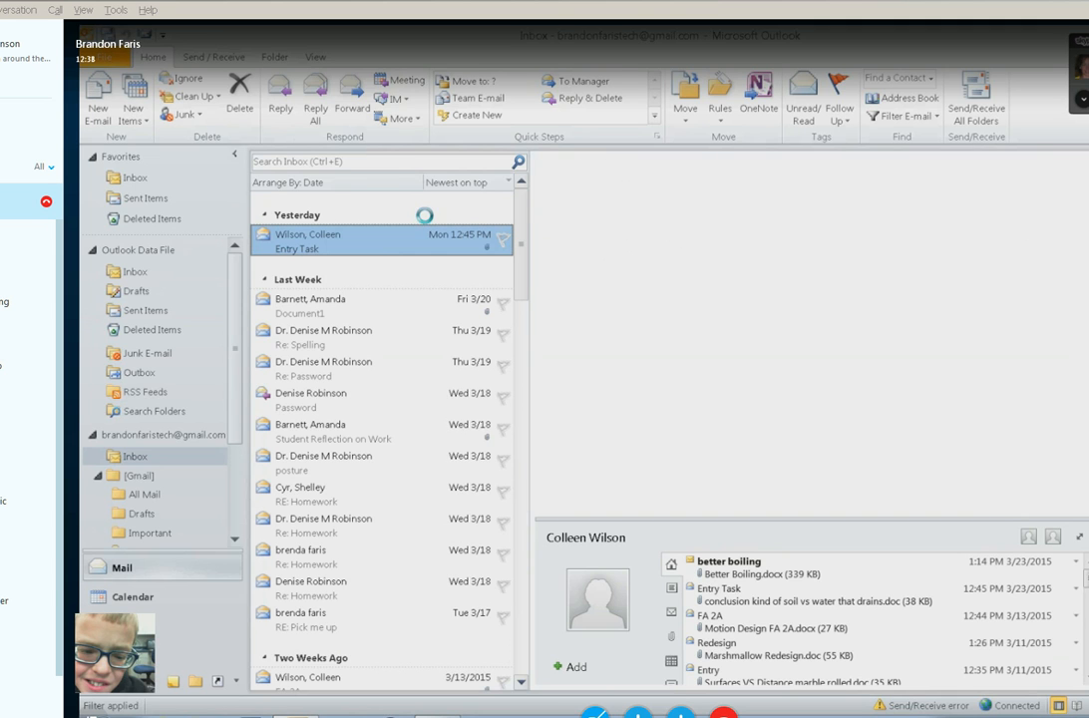
Switch to the Calendar and start a new appointment for Tuesday 3/24/2015.
left_click(128, 597)
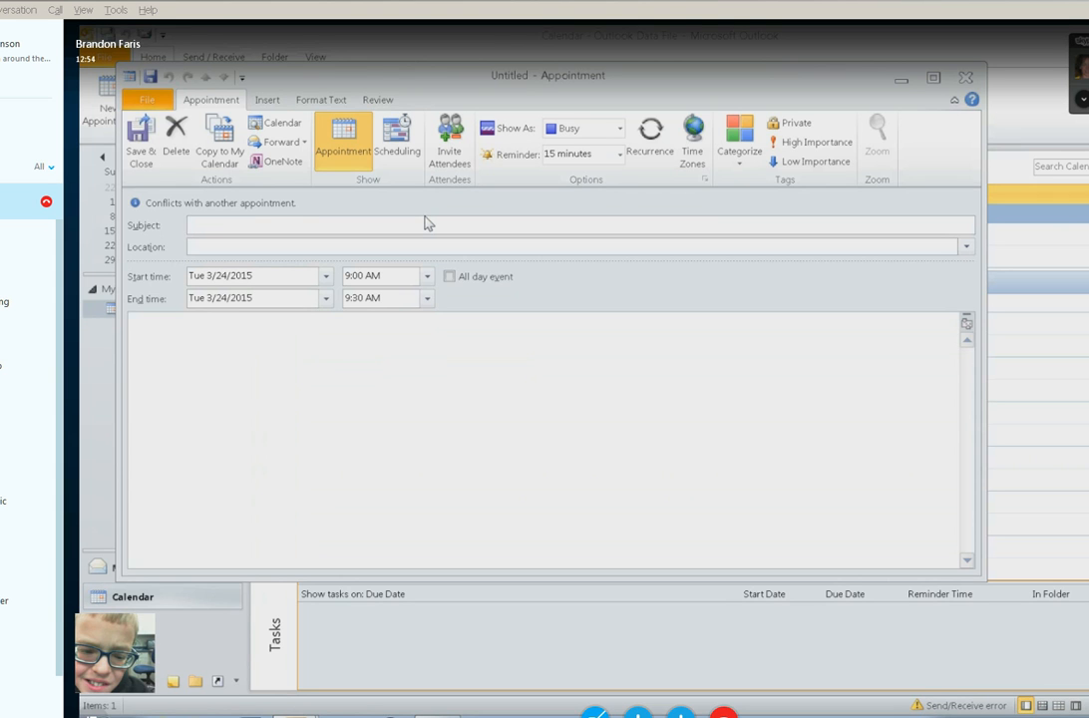
Enter 'Dad picks me up' as the appointment subject, fixing a typo.
type("Dad pik")
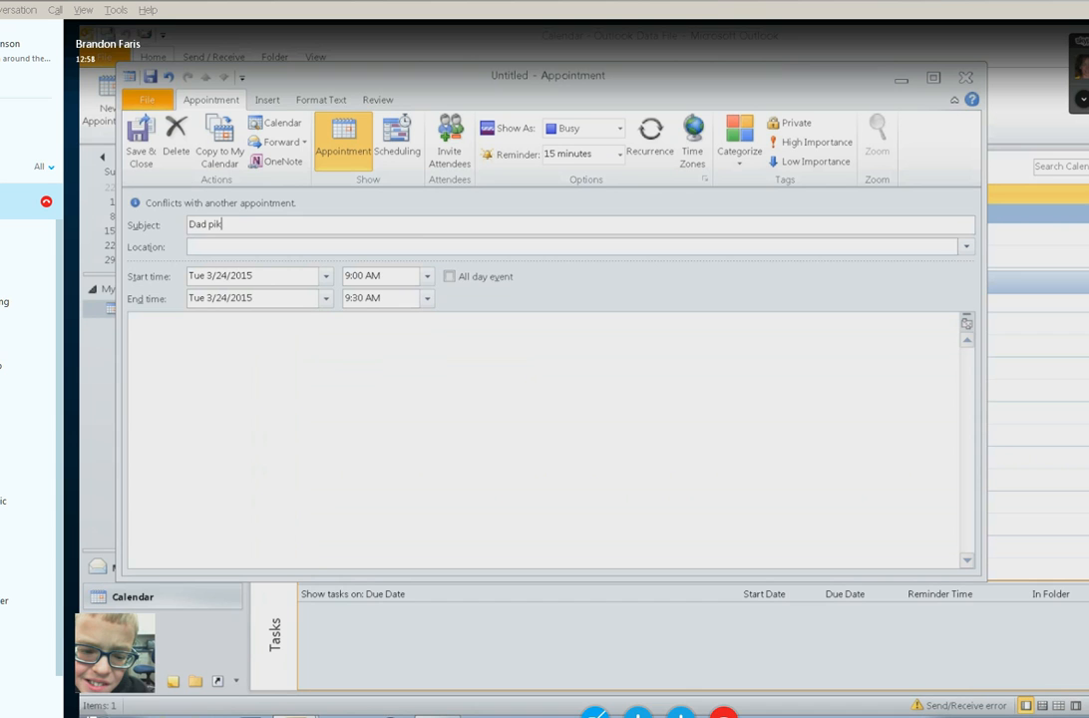
type("e")
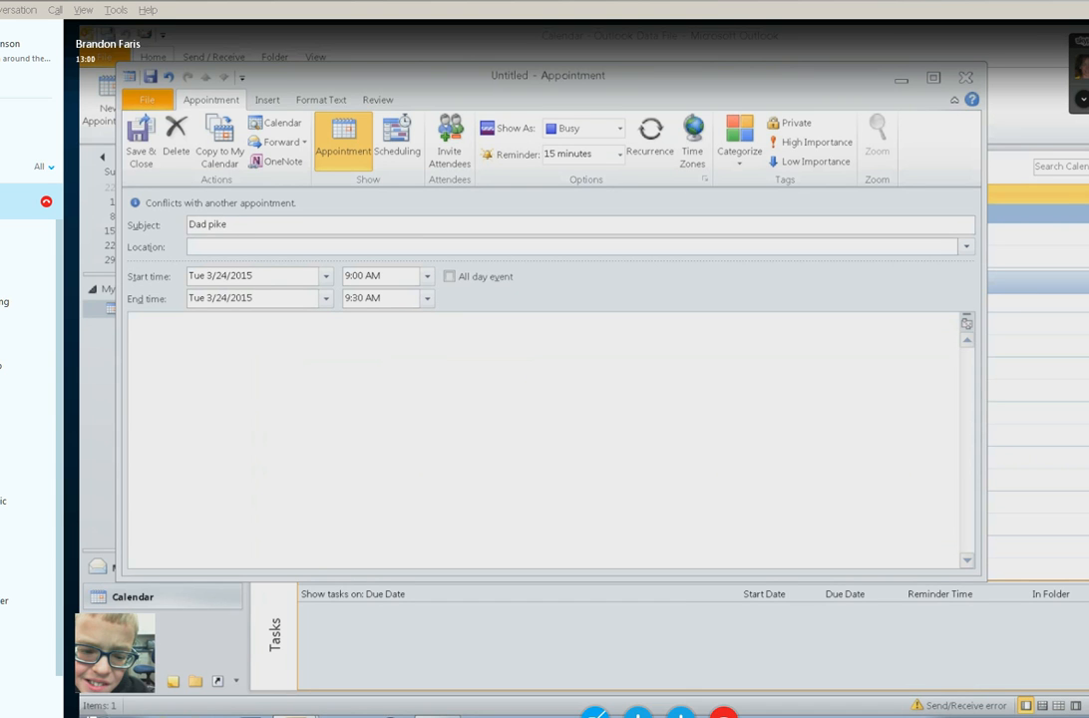
key("BackSpace")
type("cks")
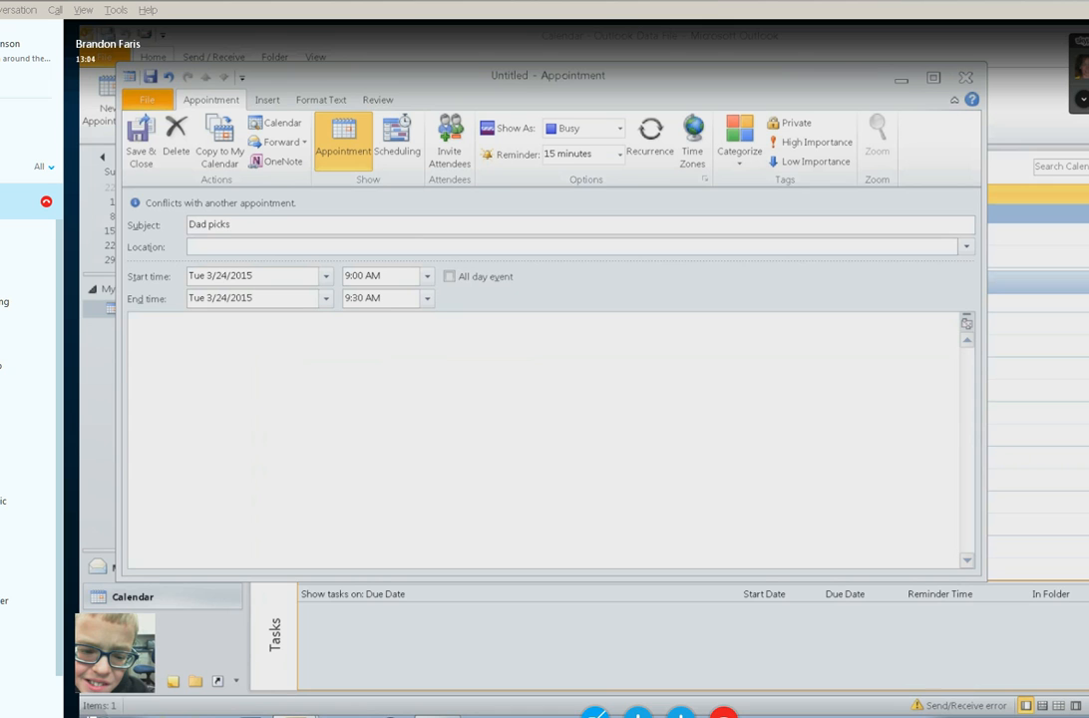
type("me")
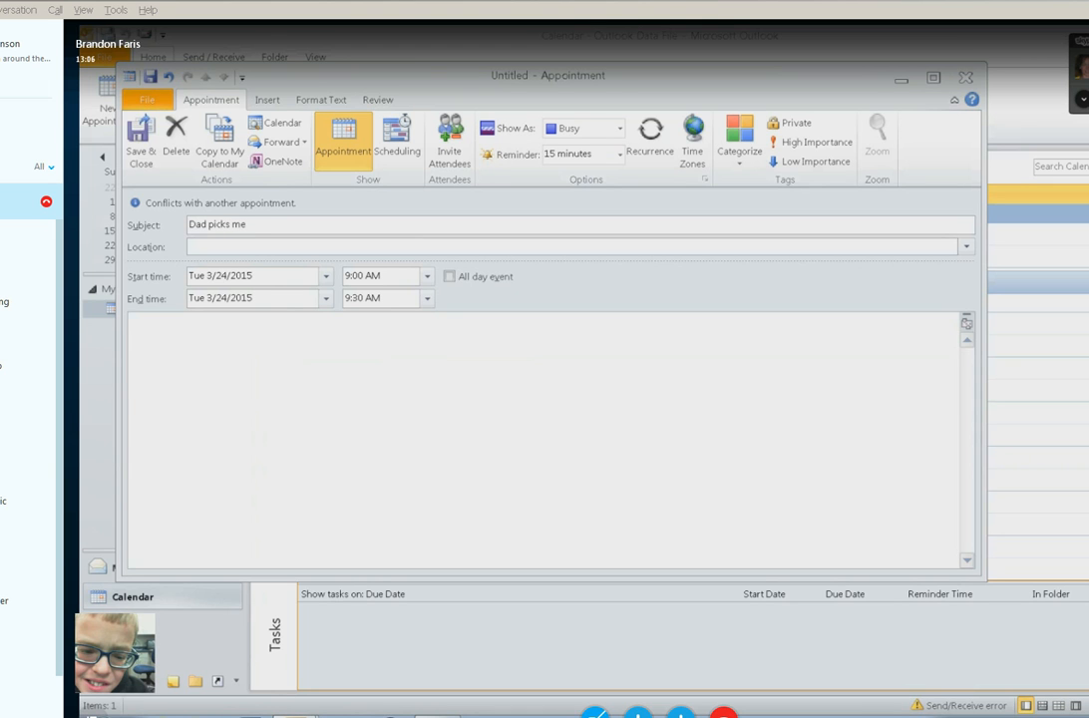
type("up")
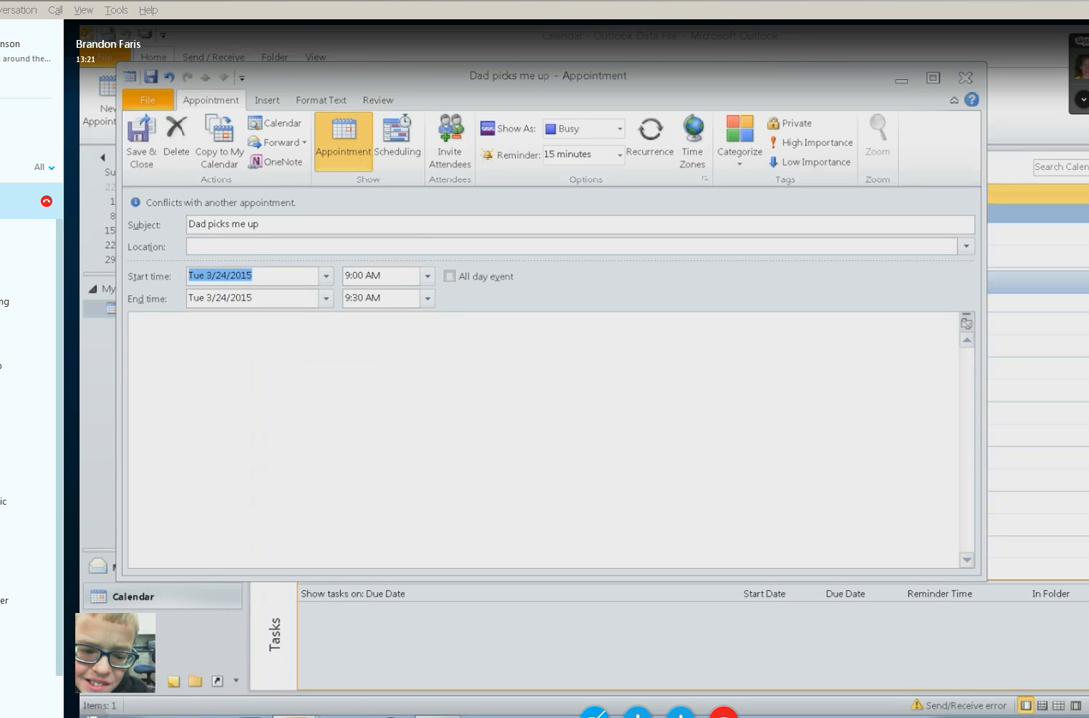
Change the start date to 3/25 so it reads Wednesday 3/25/2015.
type("3")
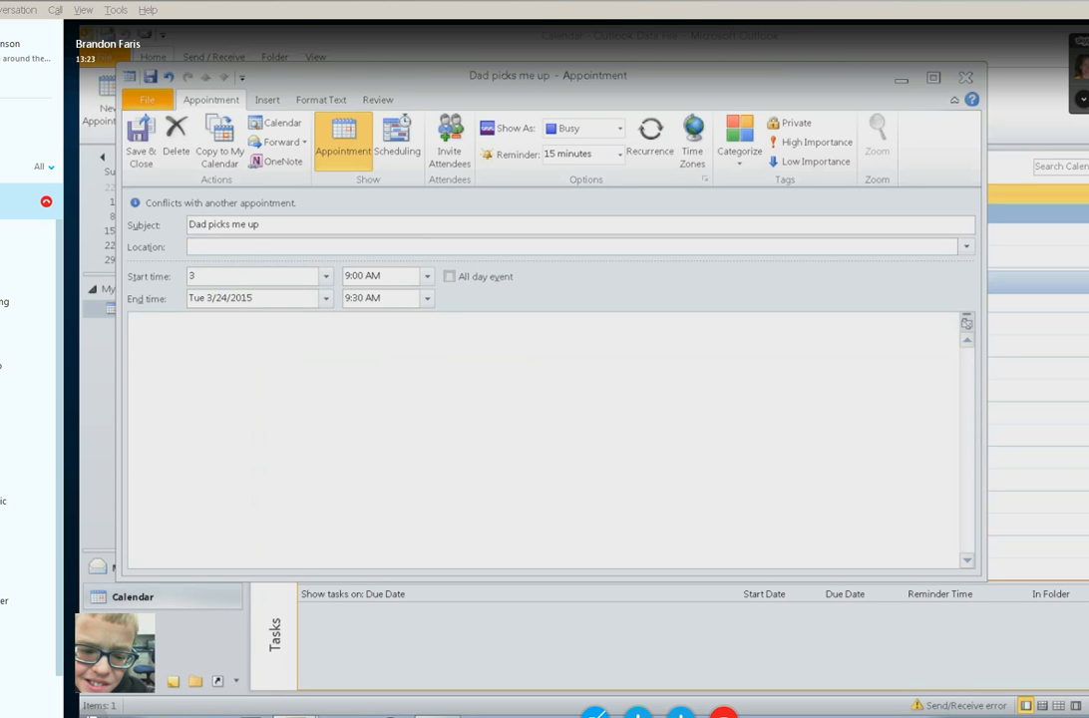
type("/")
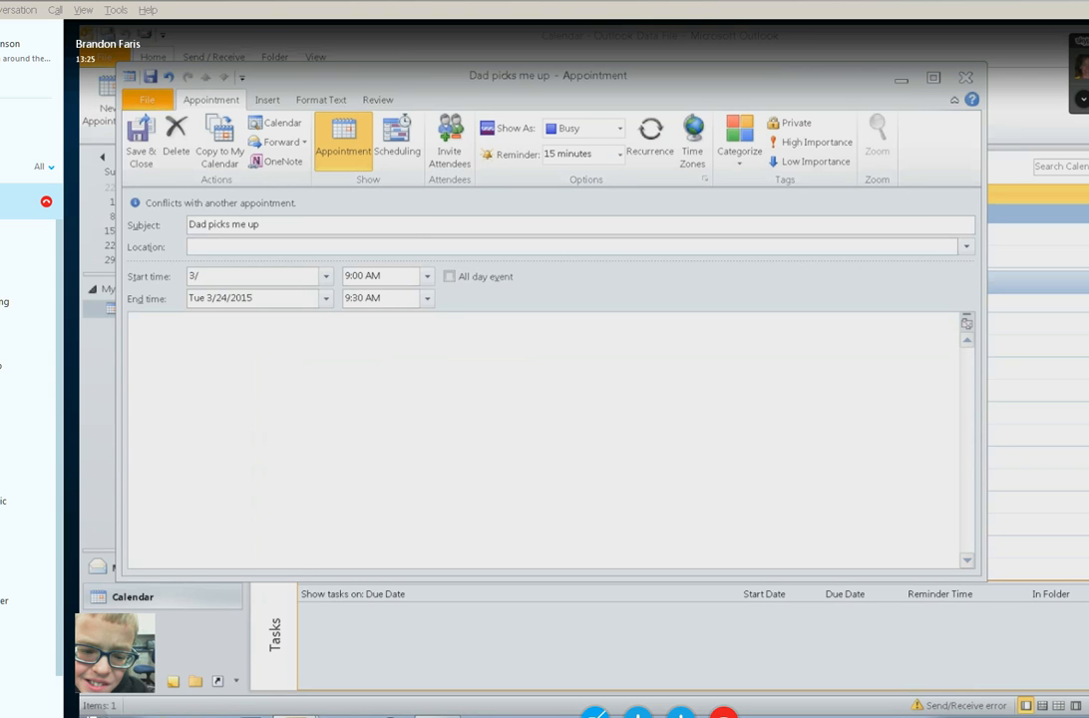
type("25/2015")
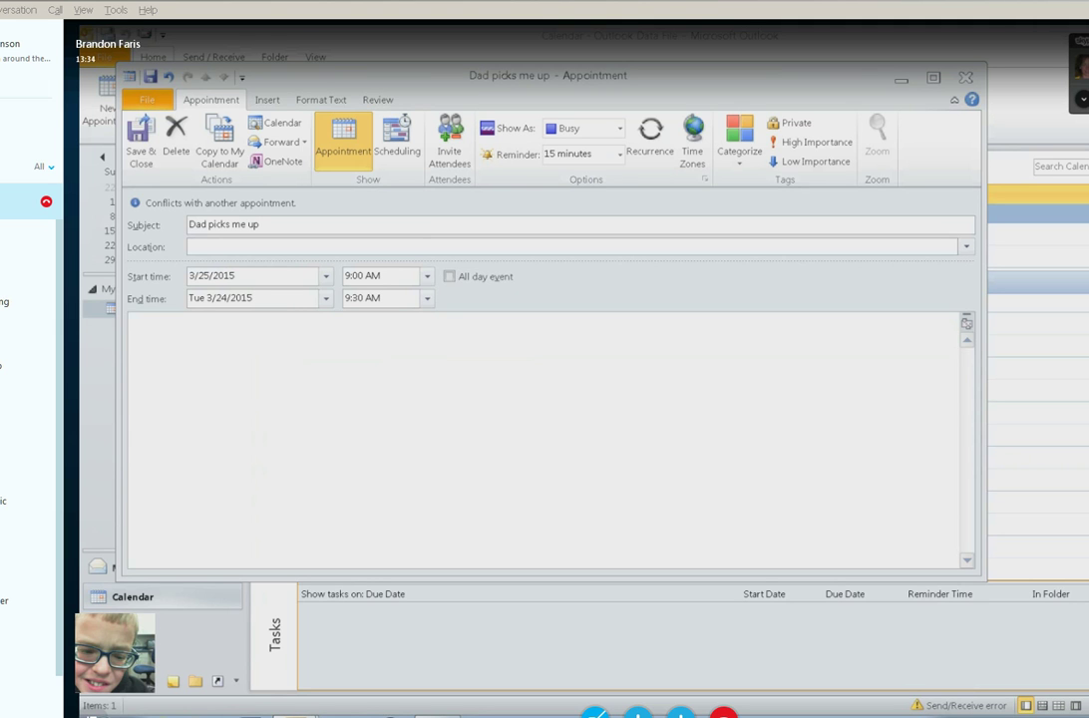
left_click(249, 277)
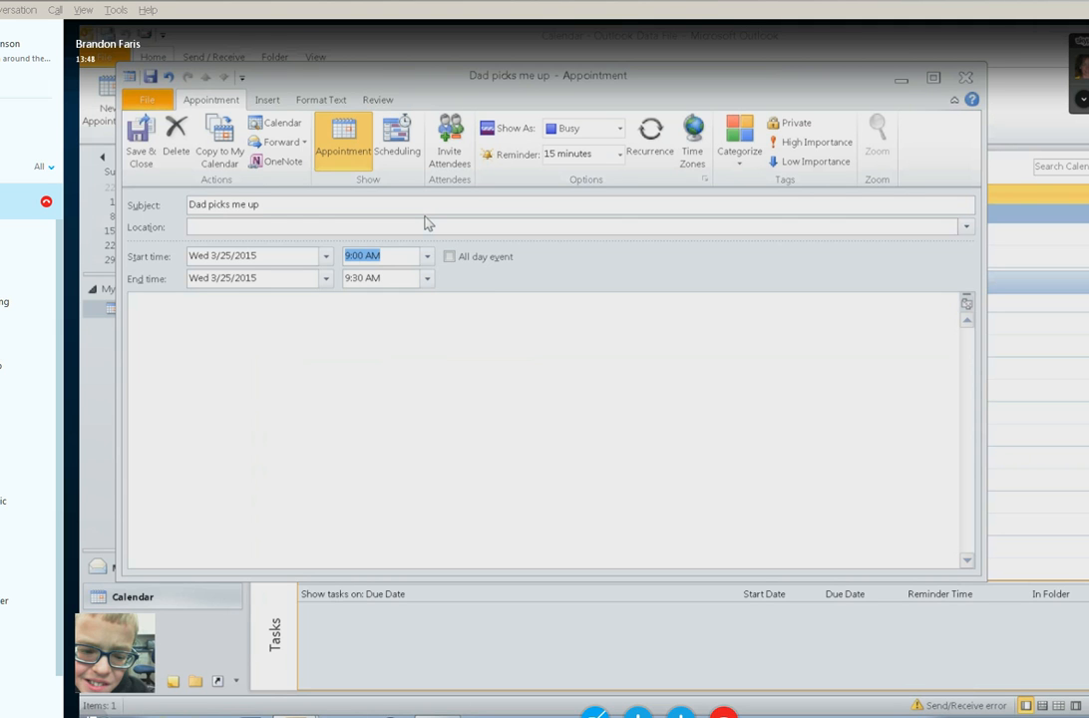
Set the start time to 9:05 AM and the end time to 9:10 AM.
type("9")
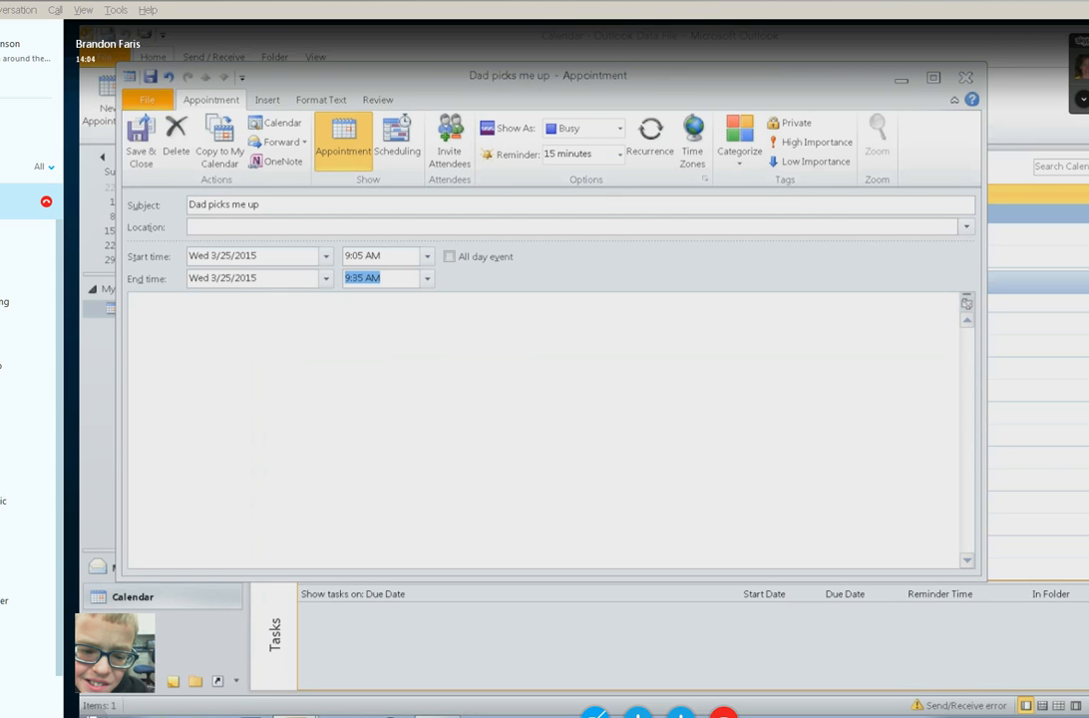
type("9")
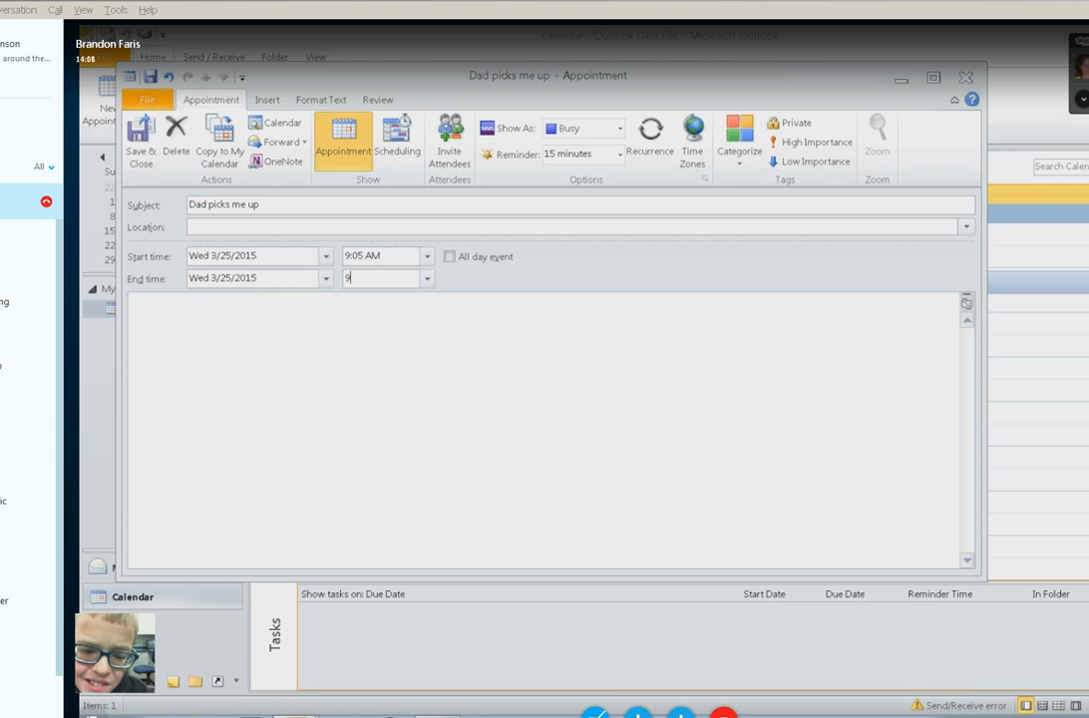
type(":10")
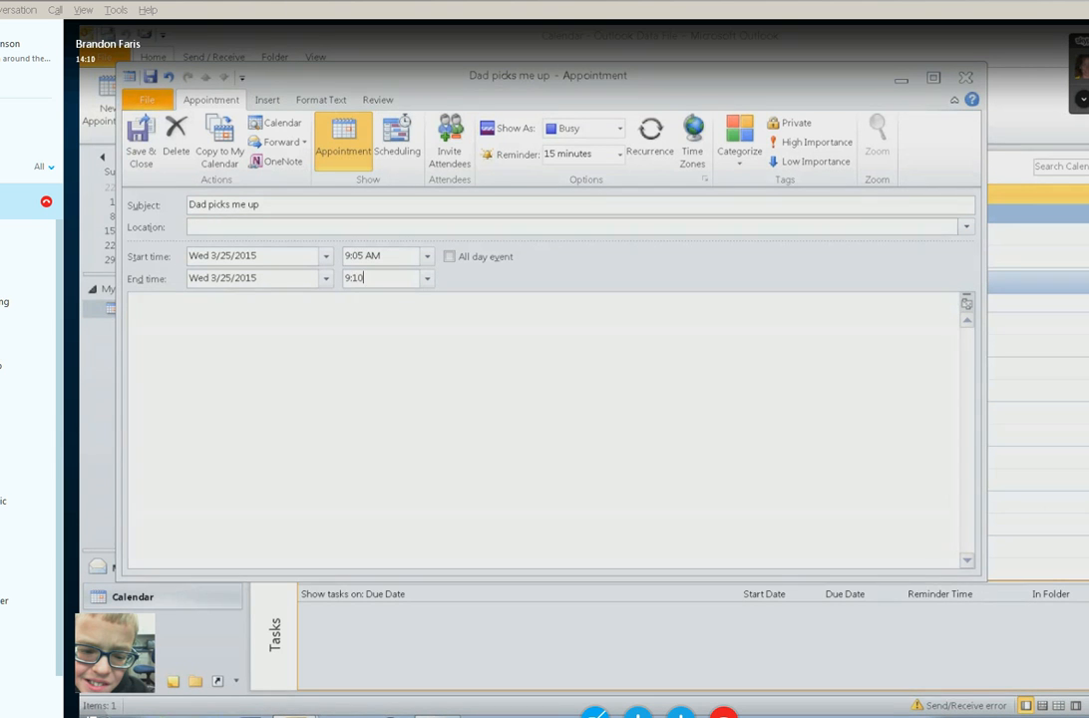
type("am")
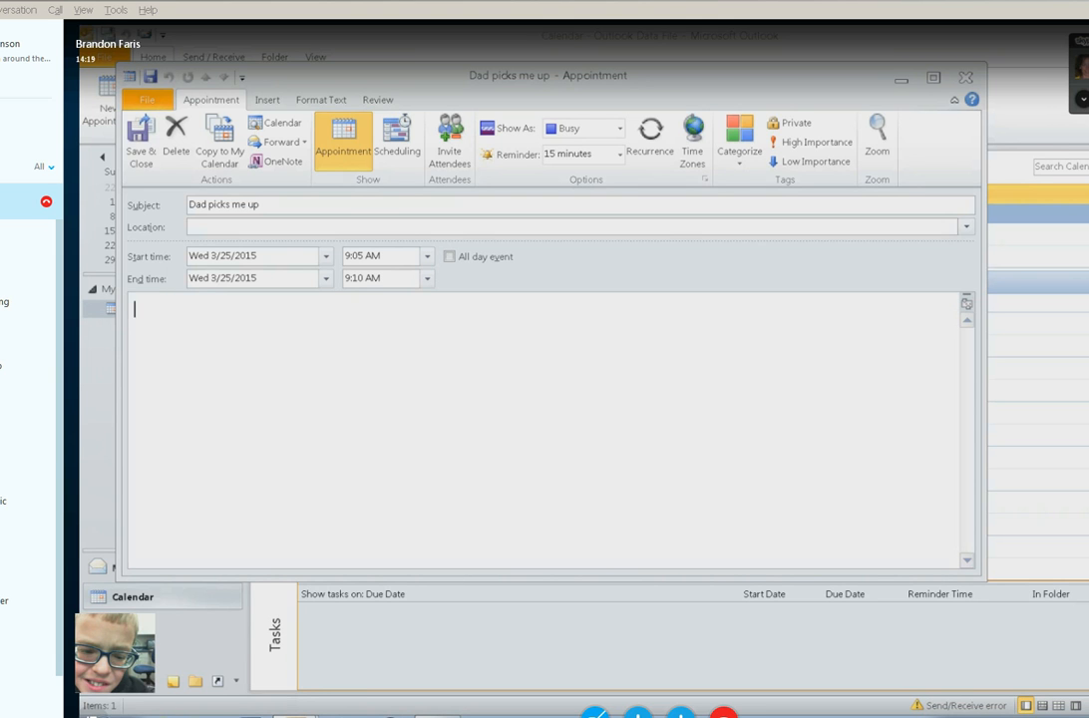
Type 'Dentist Appt' in the appointment notes, correcting the misspelling.
type("Dentest")
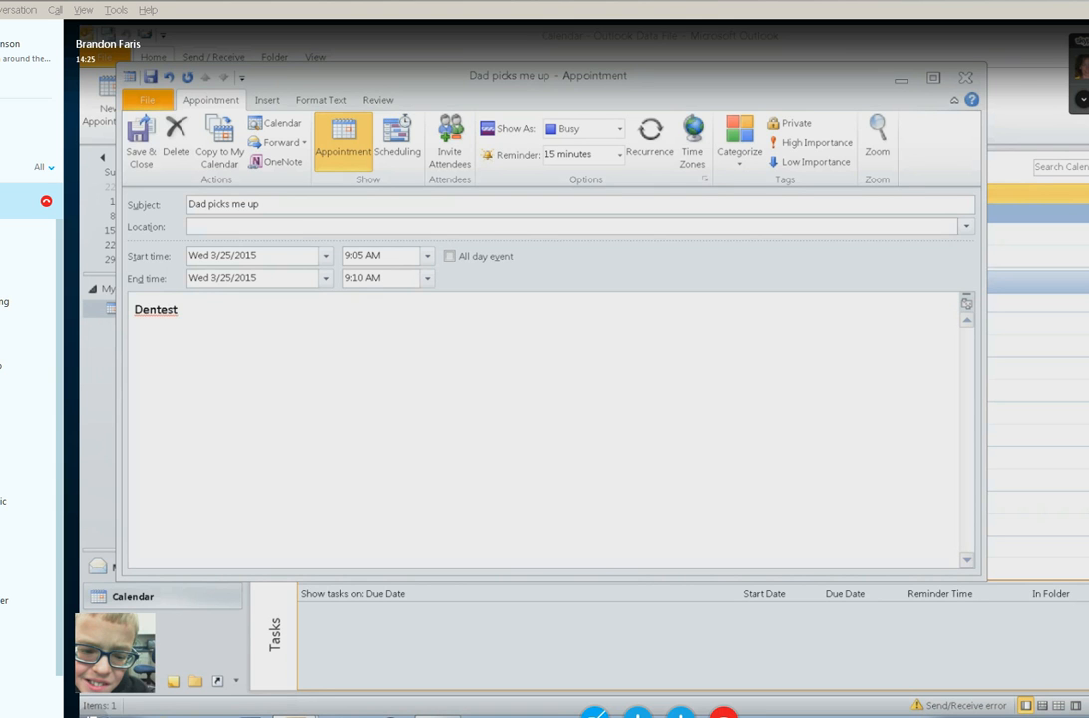
key("BackSpace")
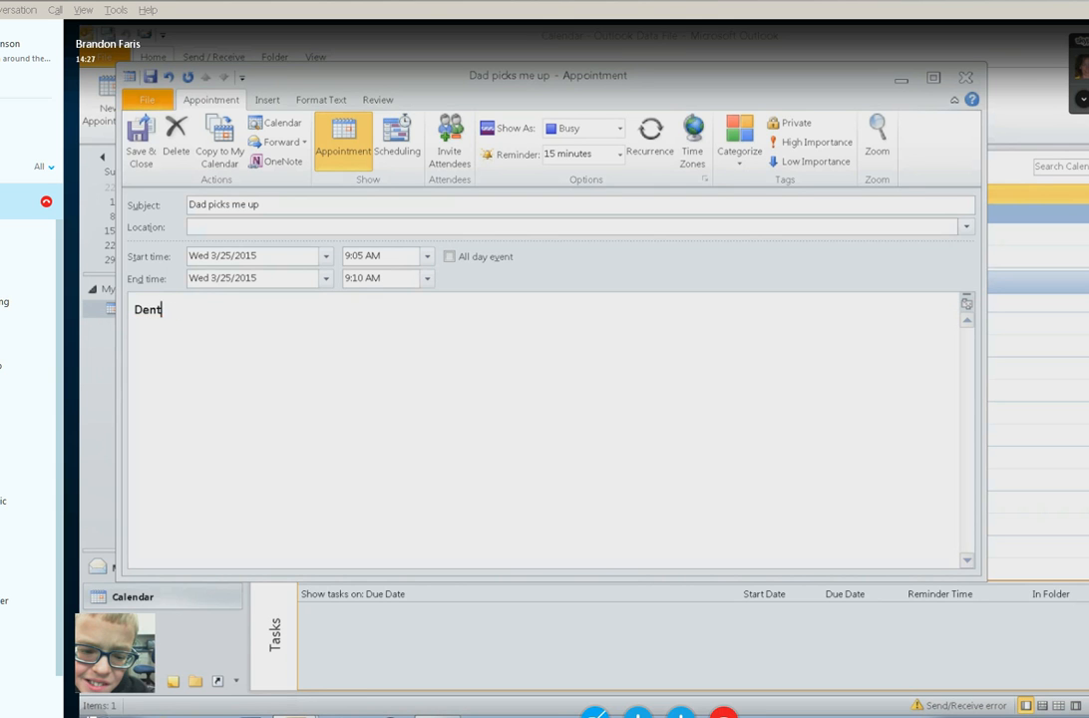
type("ist")
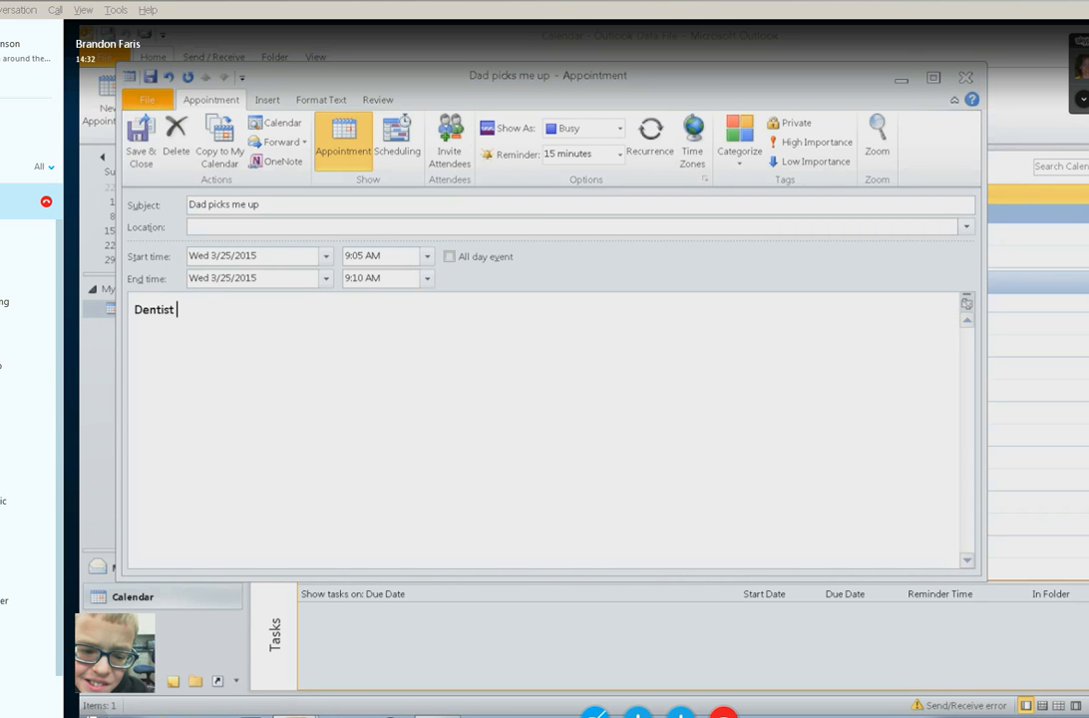
type("App")
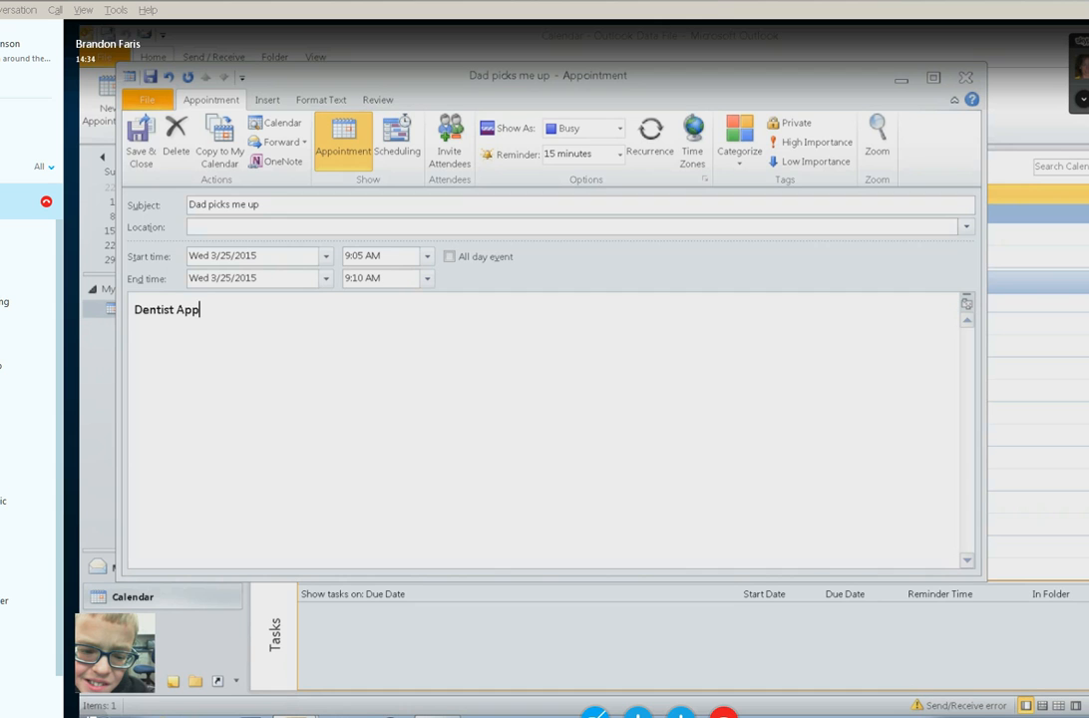
type("t")
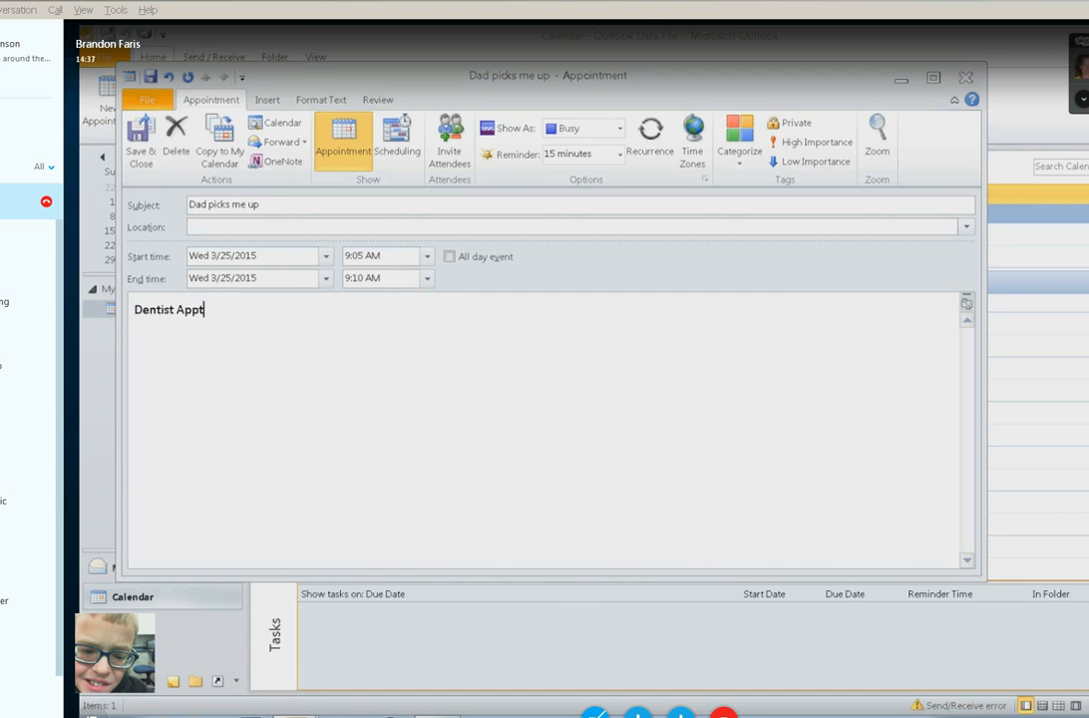